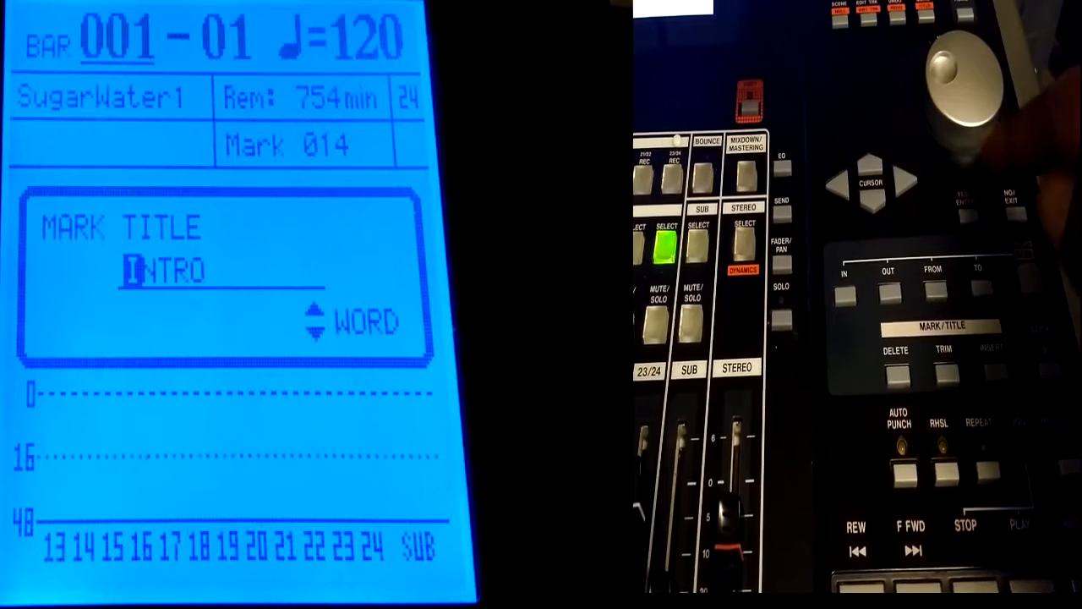
- Confirm the mark title INTRO so it shows in the marker field at bar 001-01
{"action": "left_click", "coordinate": [960, 199]}
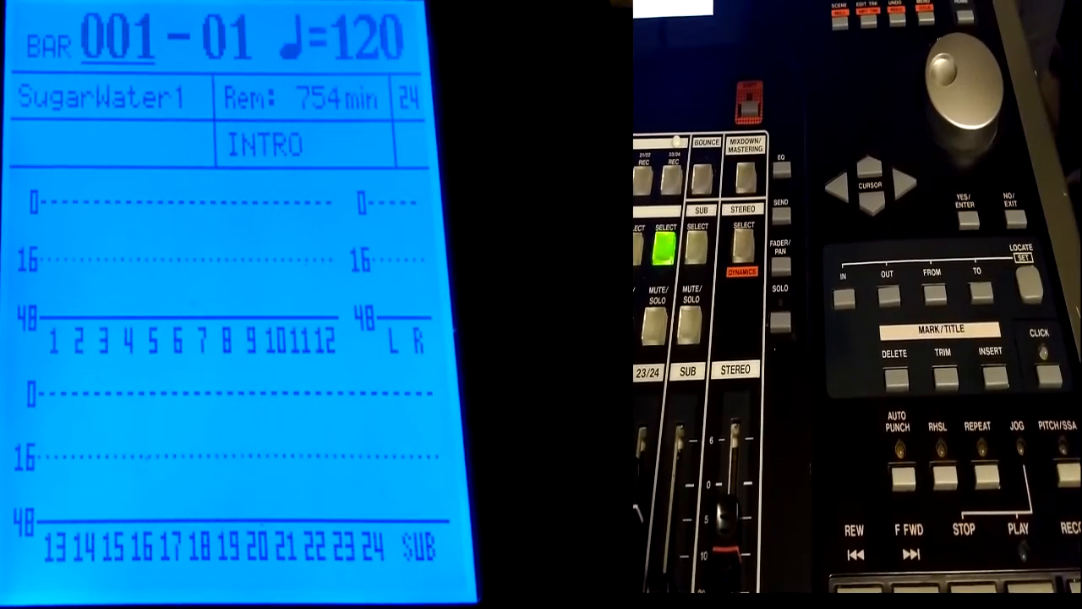